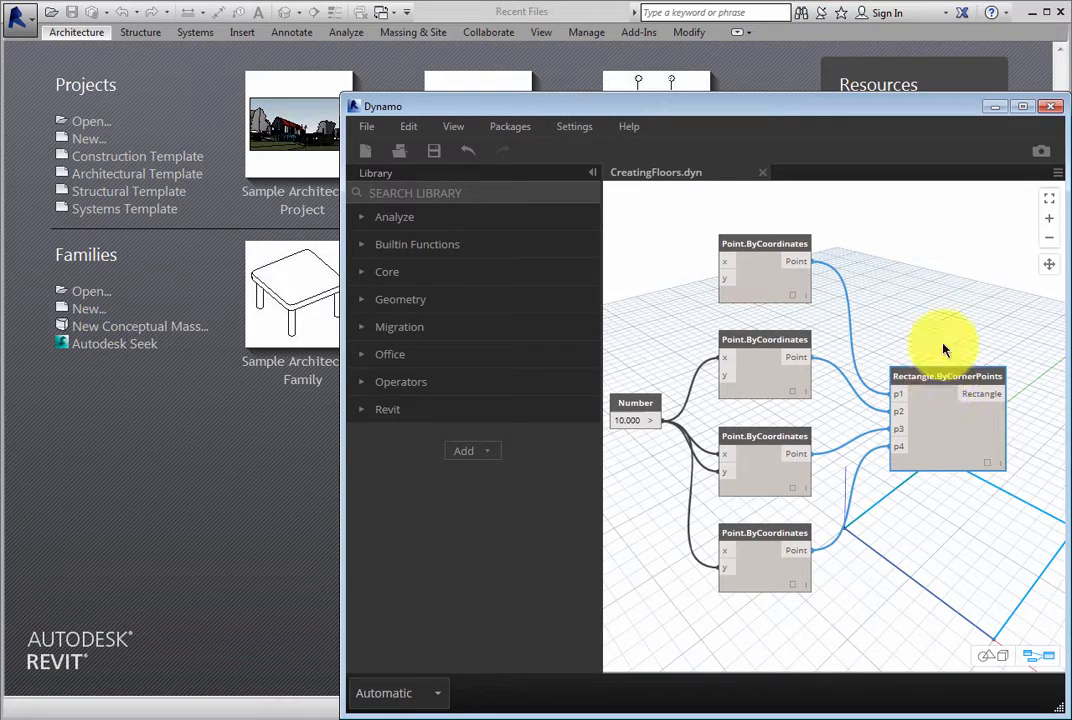
pyautogui.moveTo(936, 318)
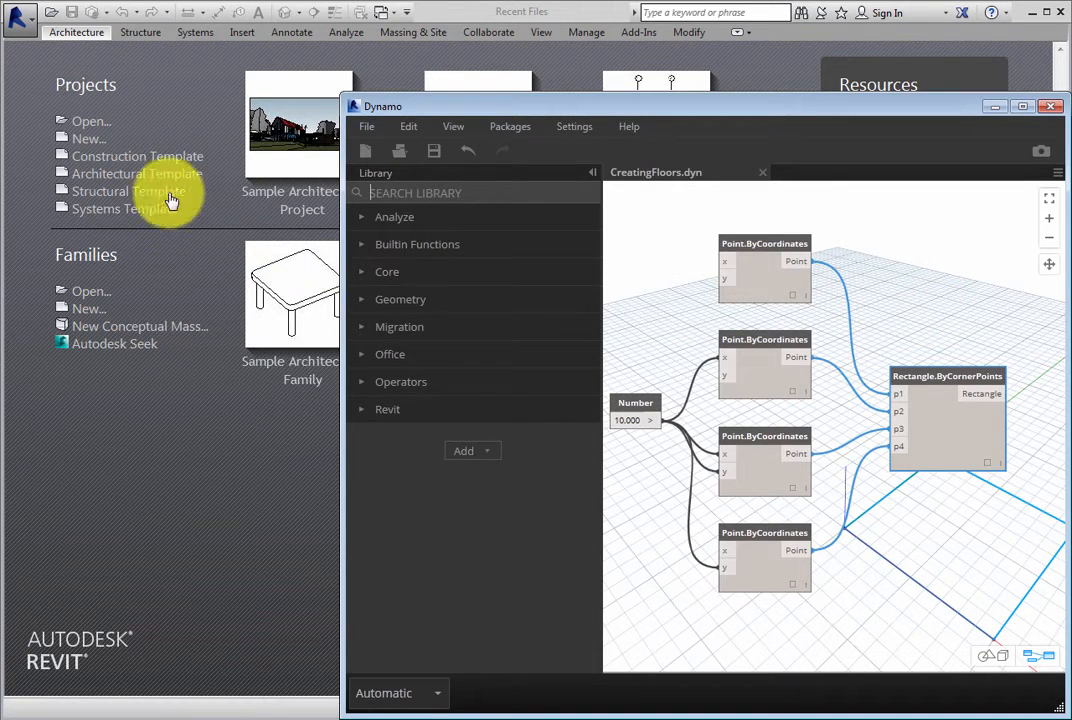
# - Create a project from the Architectural Template and show its Level 1 floor plan
pyautogui.click(136, 172)
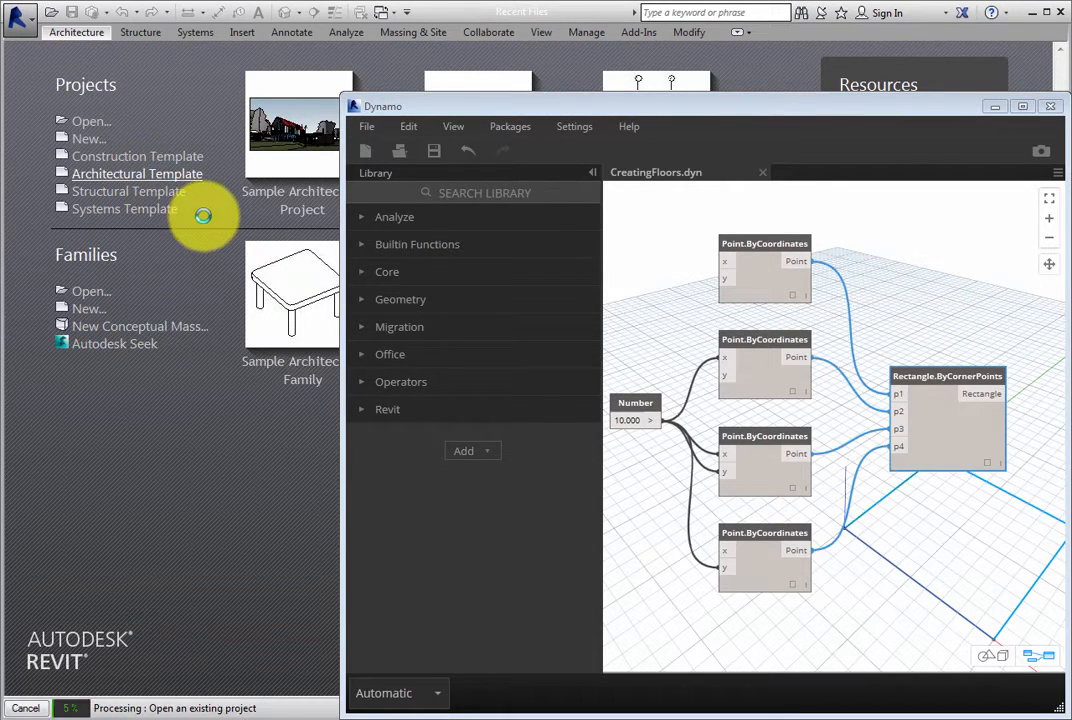
pyautogui.click(136, 172)
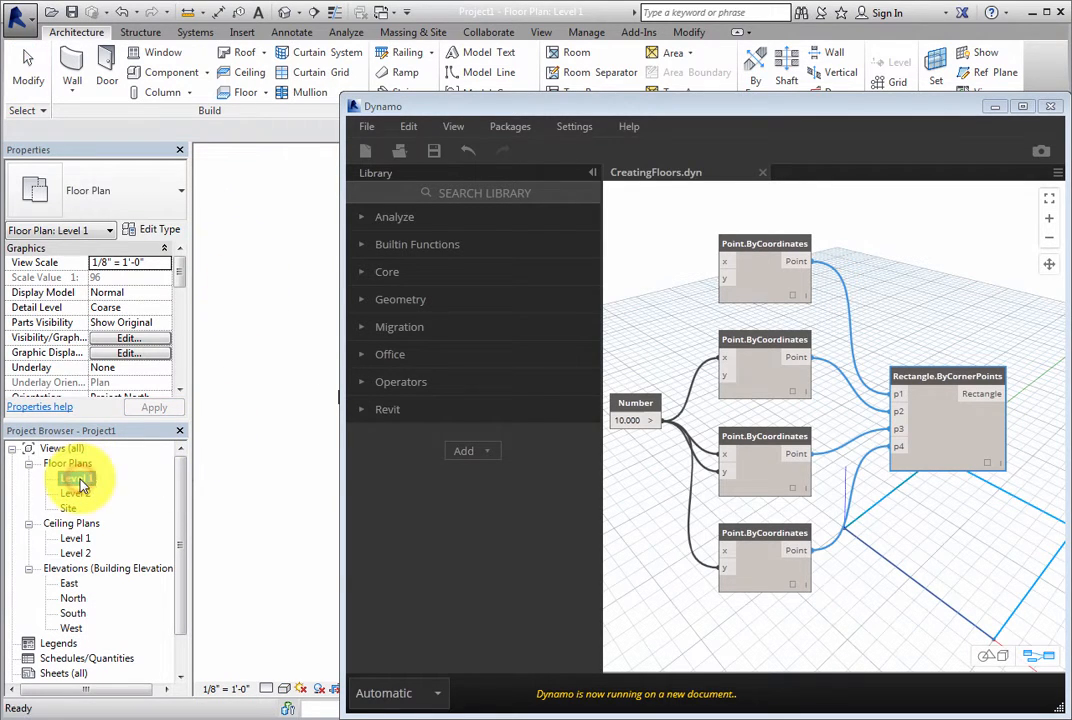
pyautogui.click(76, 476)
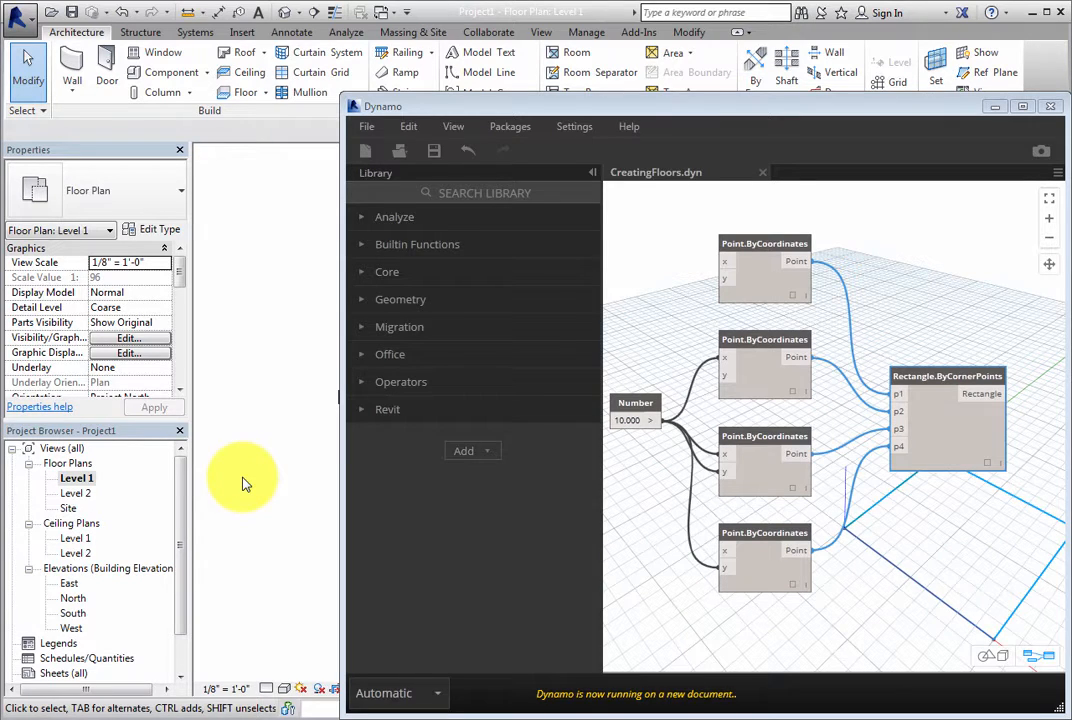
pyautogui.moveTo(640, 494)
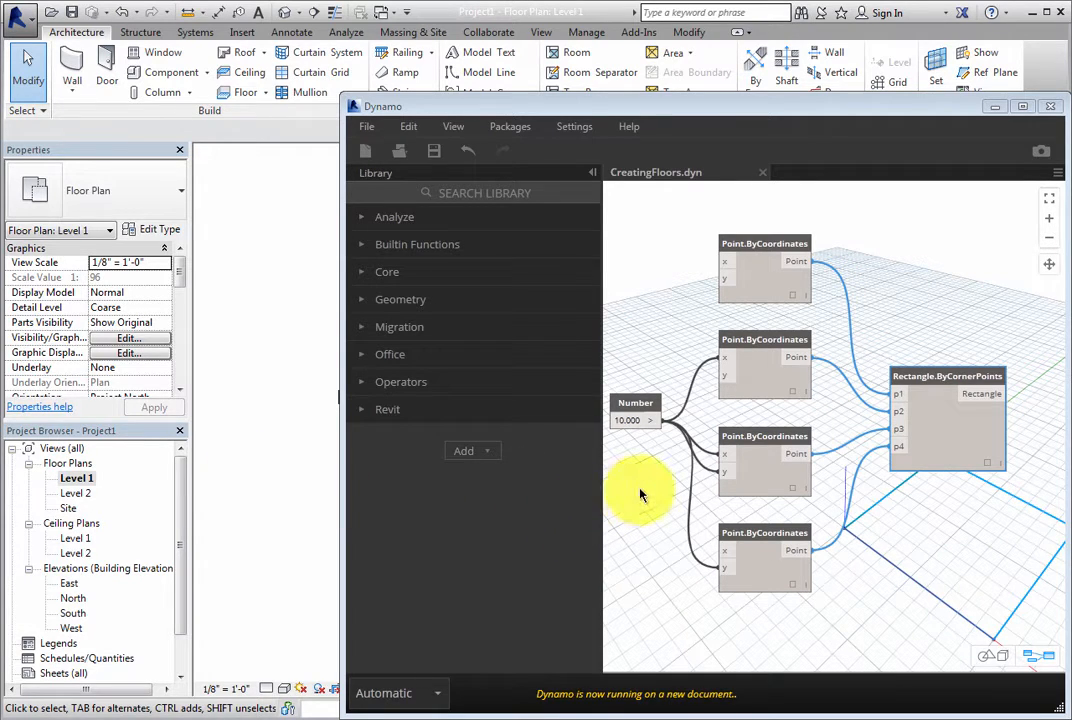
# - Expand Revit > Elements > Floor in the library to reveal Floor.ByOutlineTypeAndLevel
pyautogui.click(388, 408)
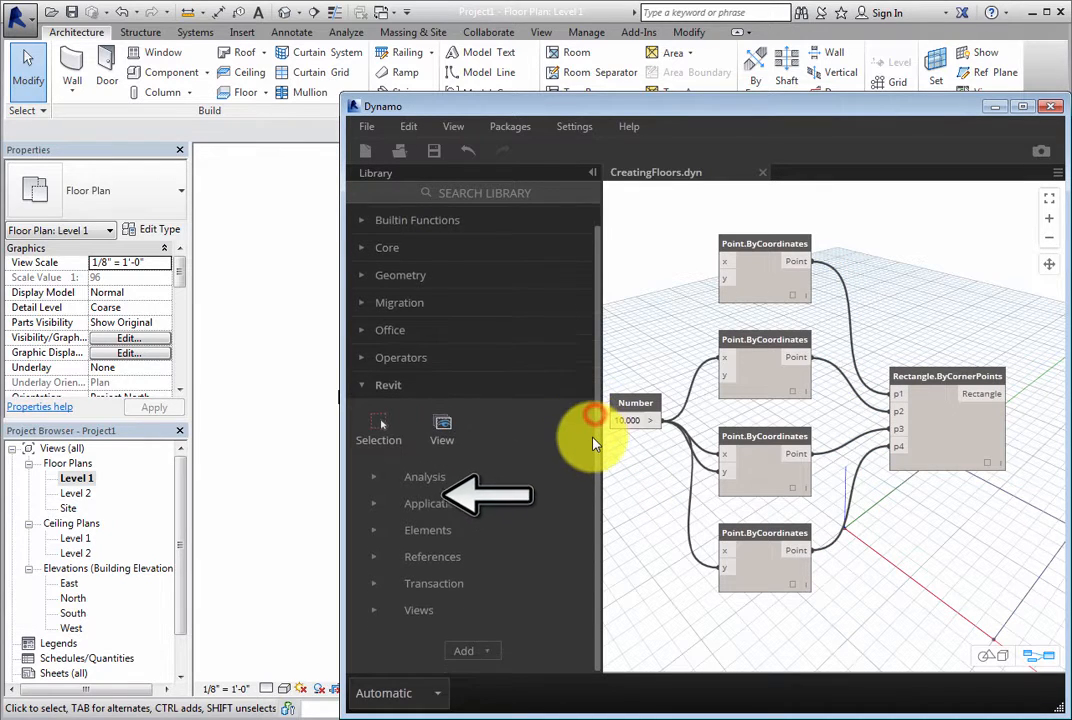
pyautogui.click(428, 528)
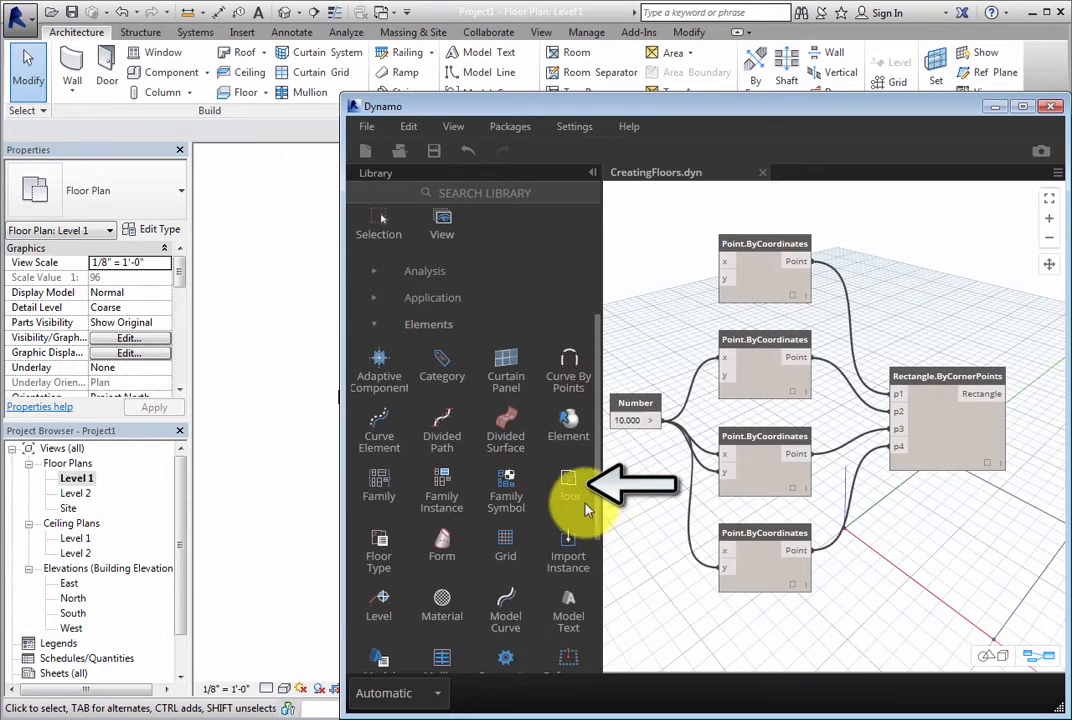
pyautogui.click(568, 480)
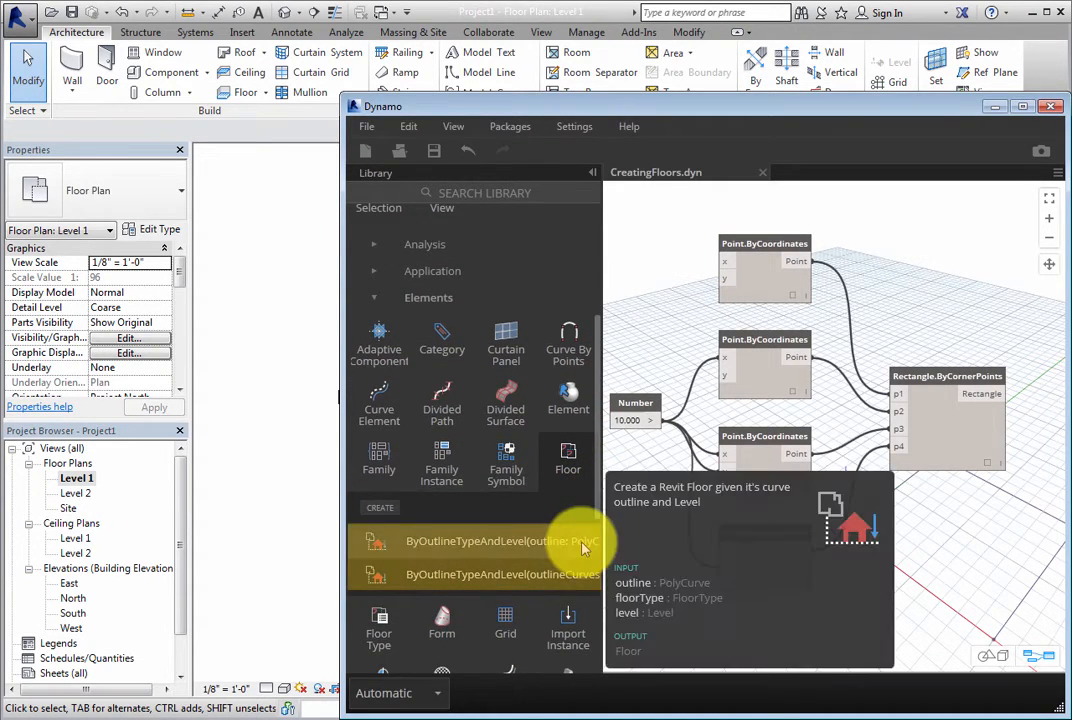
pyautogui.moveTo(578, 574)
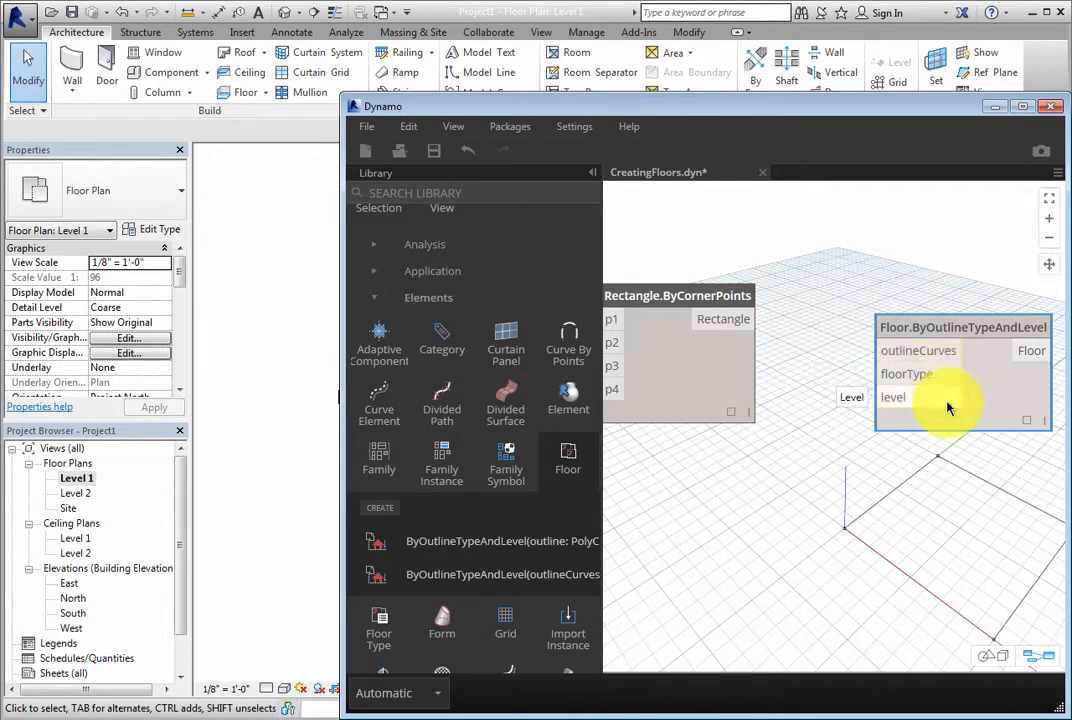
pyautogui.moveTo(900, 460)
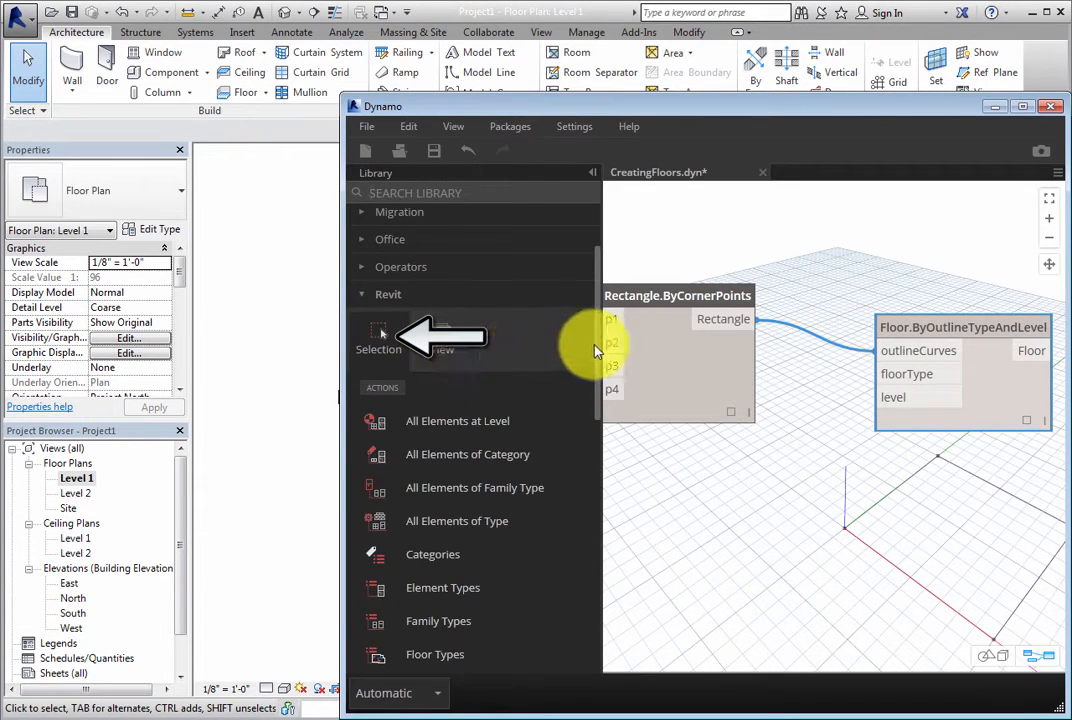
# - Place Floor Types and Levels nodes from Revit > Selection onto the canvas
pyautogui.scroll(-3)
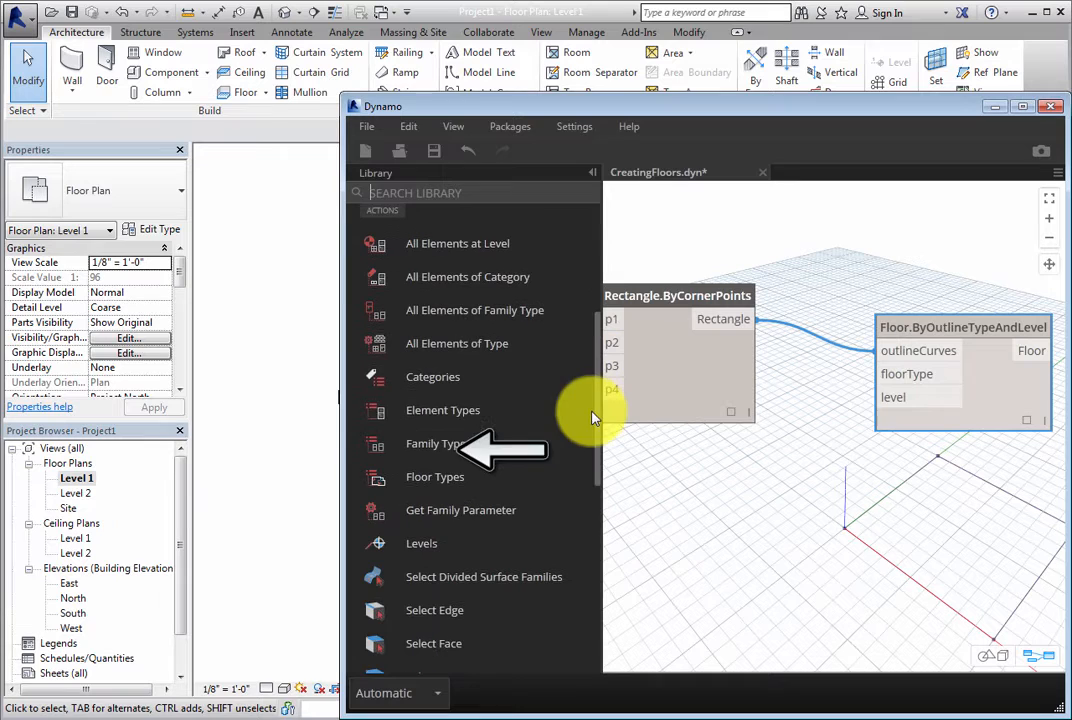
pyautogui.click(436, 474)
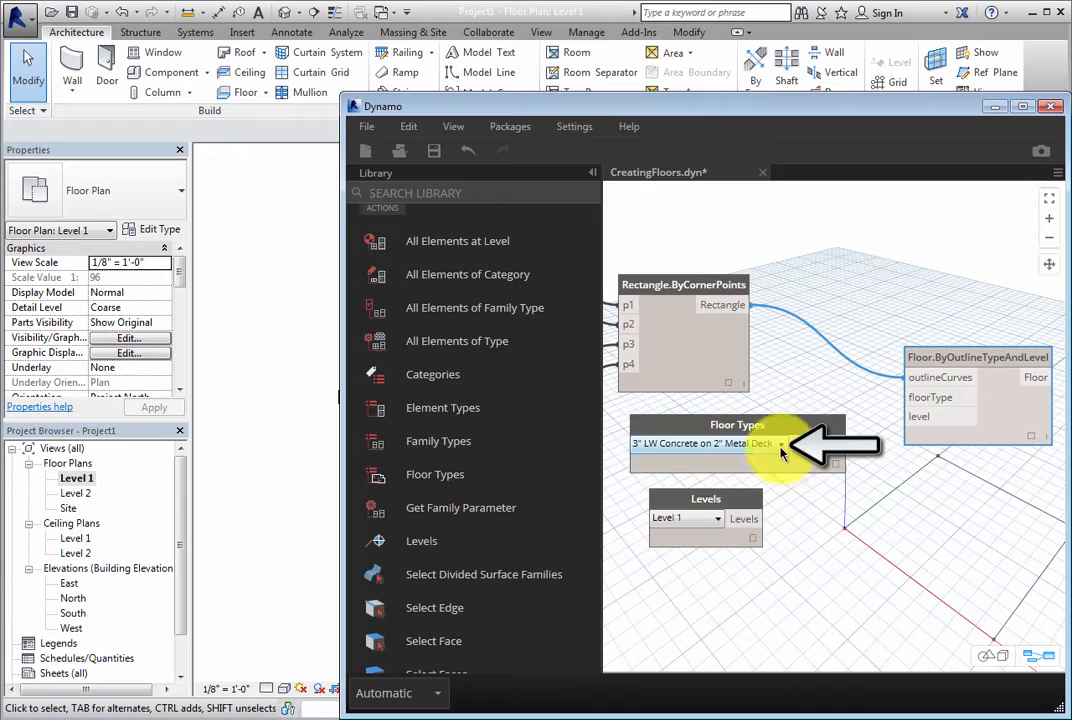
# - Choose LW Concrete on Metal Deck and wire it into the floor node's floorType input
pyautogui.click(702, 444)
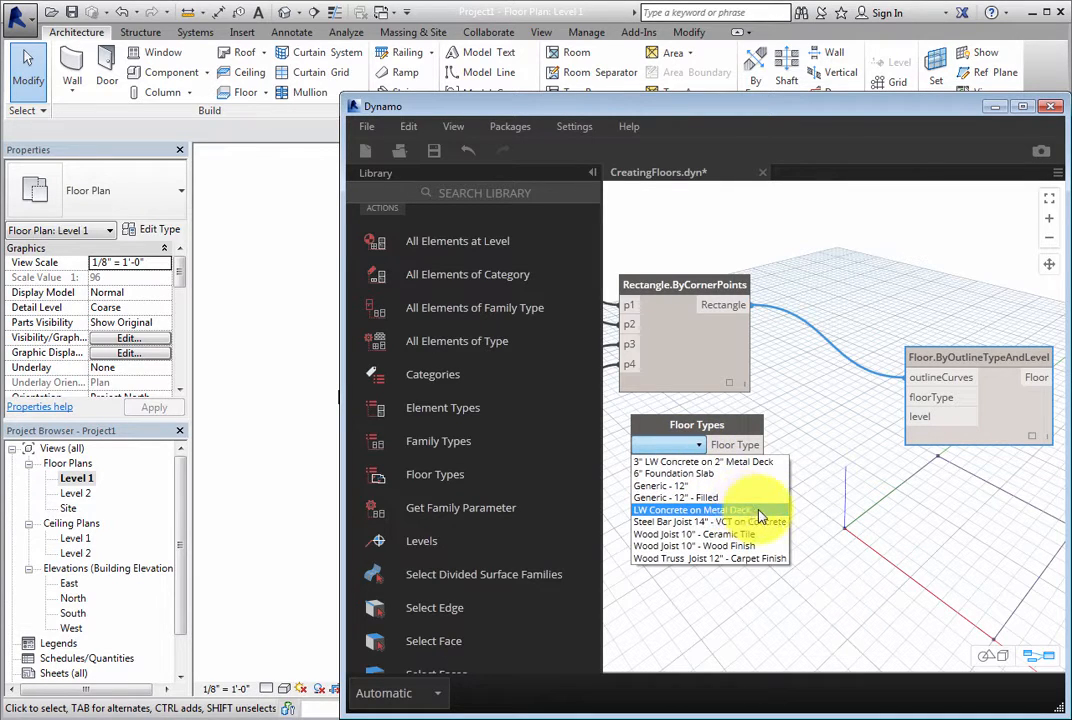
pyautogui.click(708, 510)
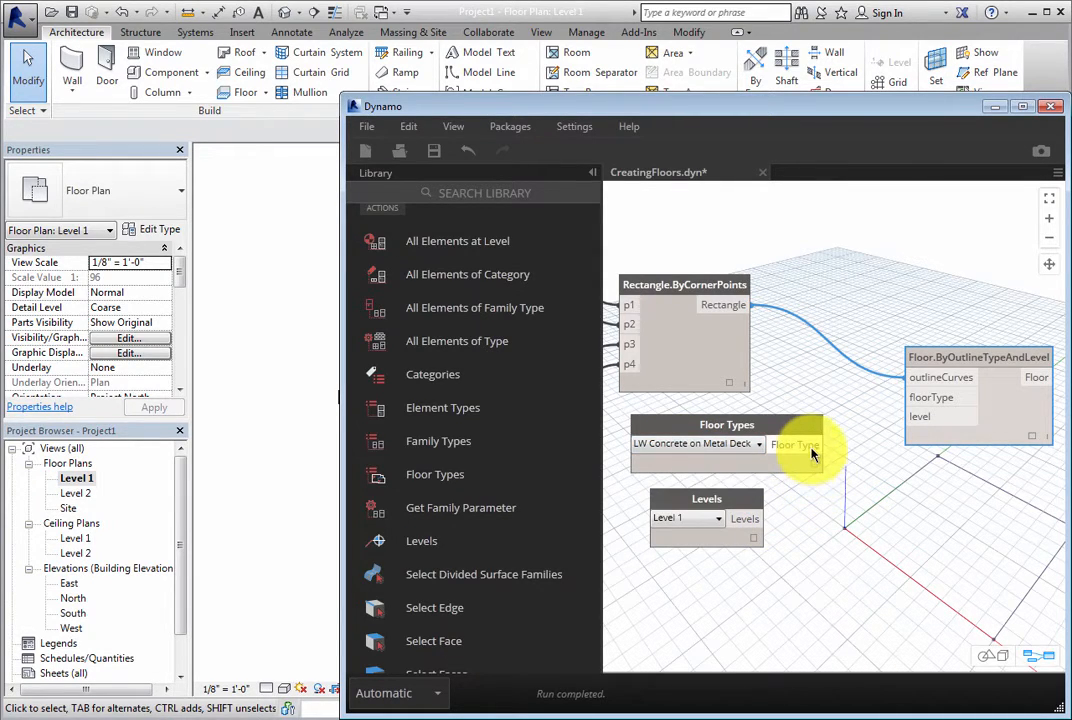
pyautogui.moveTo(812, 444); pyautogui.dragTo(918, 396)
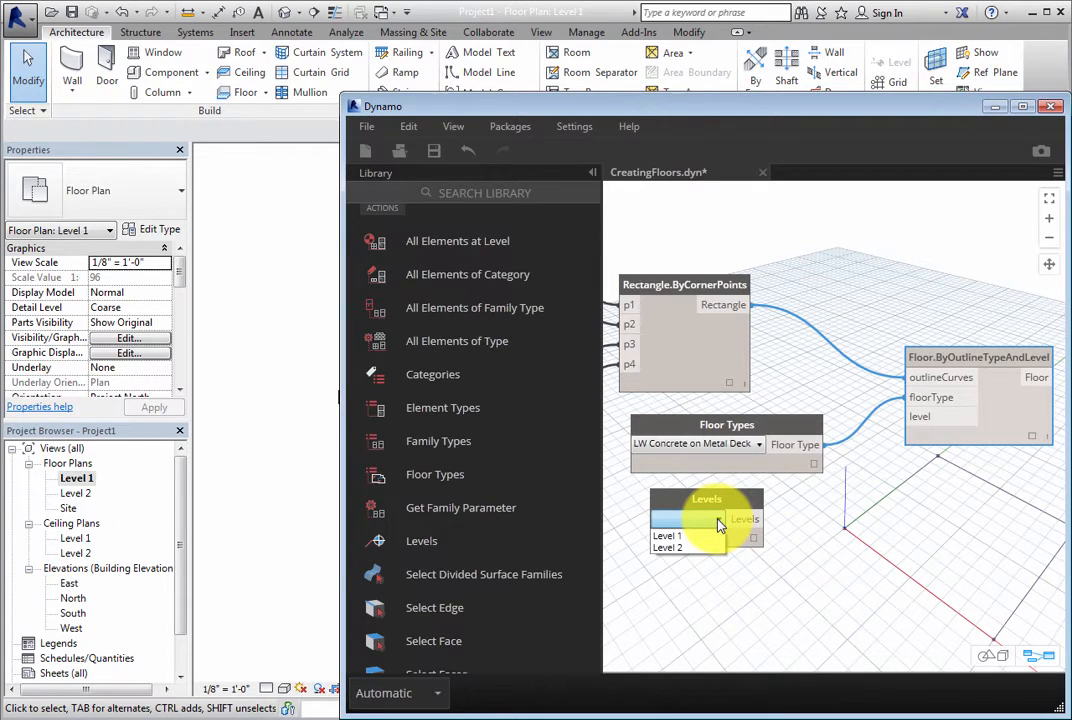
# - Wire the Levels node set to Level 1 into the floor node's level input
pyautogui.click(668, 536)
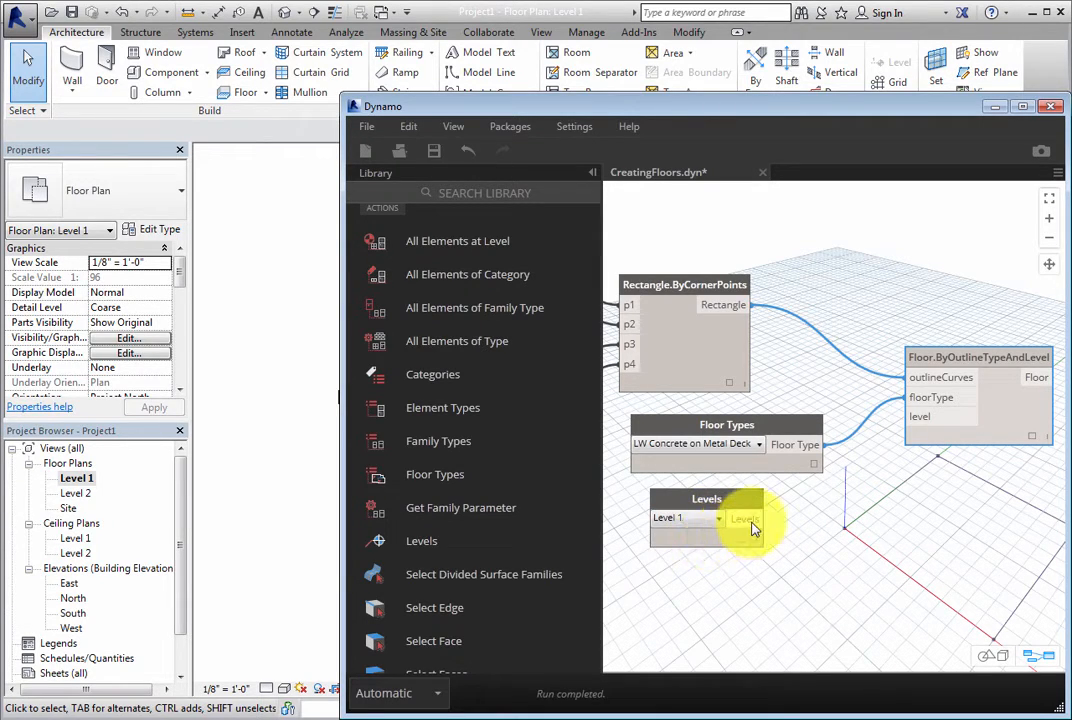
pyautogui.moveTo(762, 518); pyautogui.dragTo(920, 416)
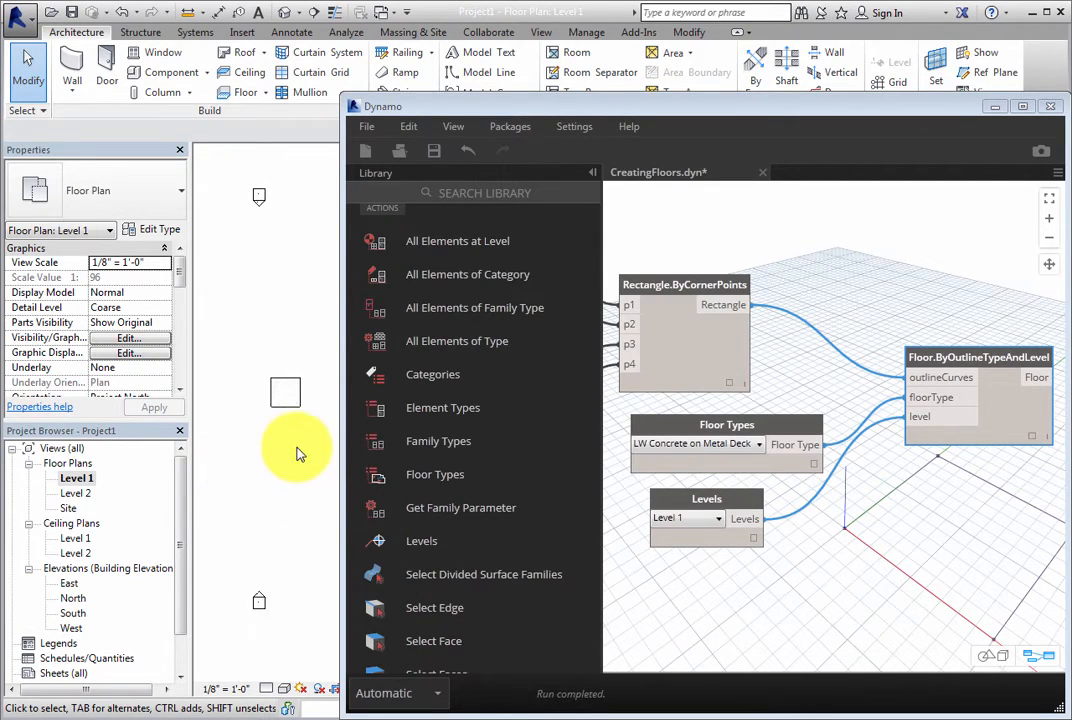
# - Select the new floor in the Level 1 plan and review its constraints and dimensions
pyautogui.click(284, 392)
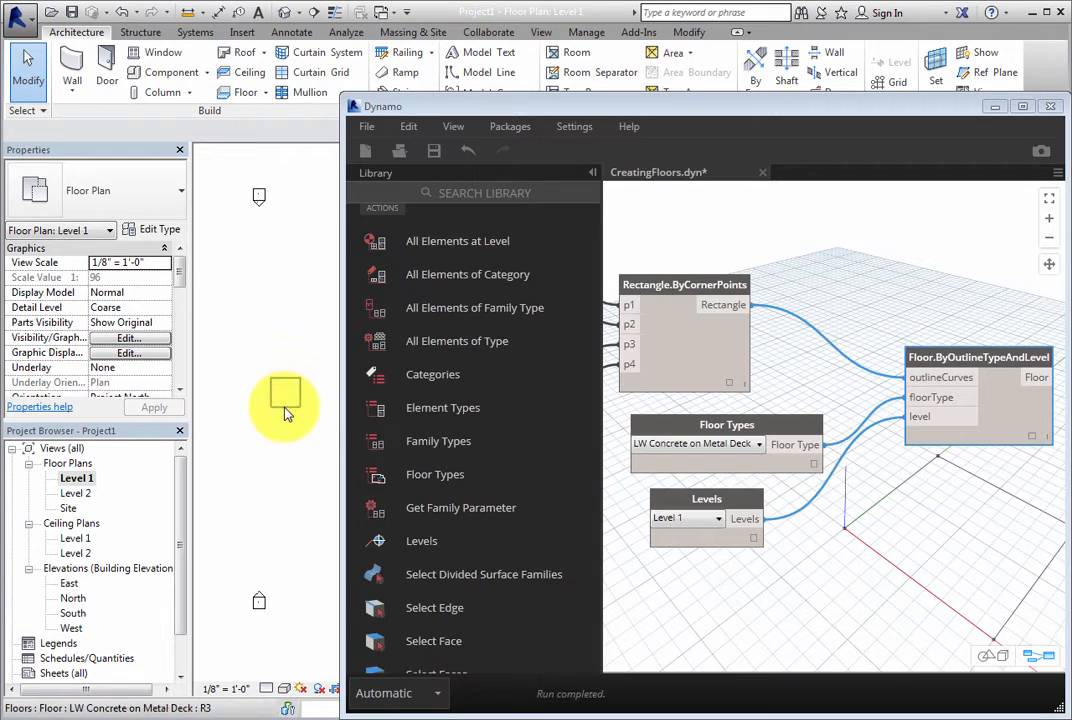
pyautogui.click(284, 392)
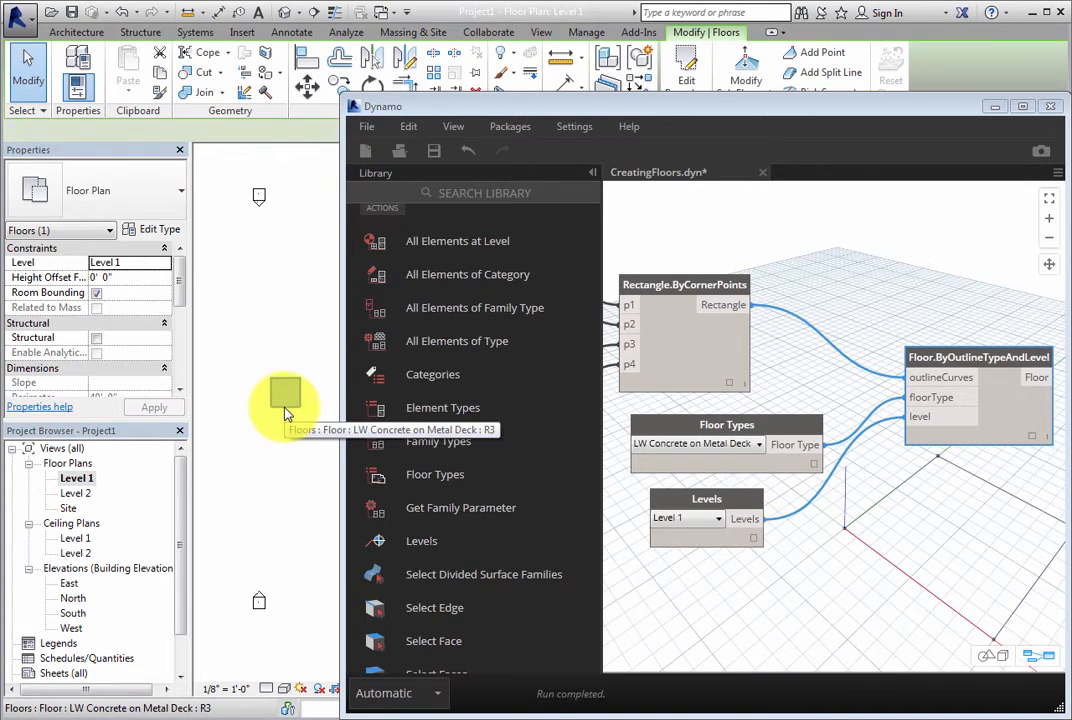
pyautogui.click(284, 390)
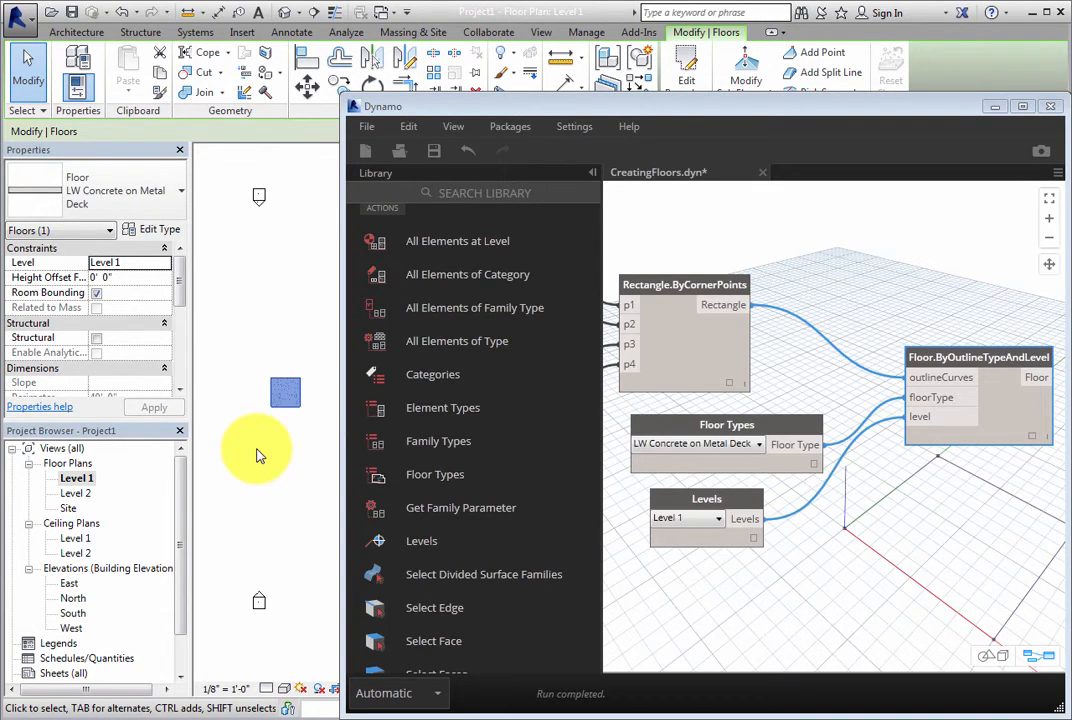
pyautogui.moveTo(196, 324)
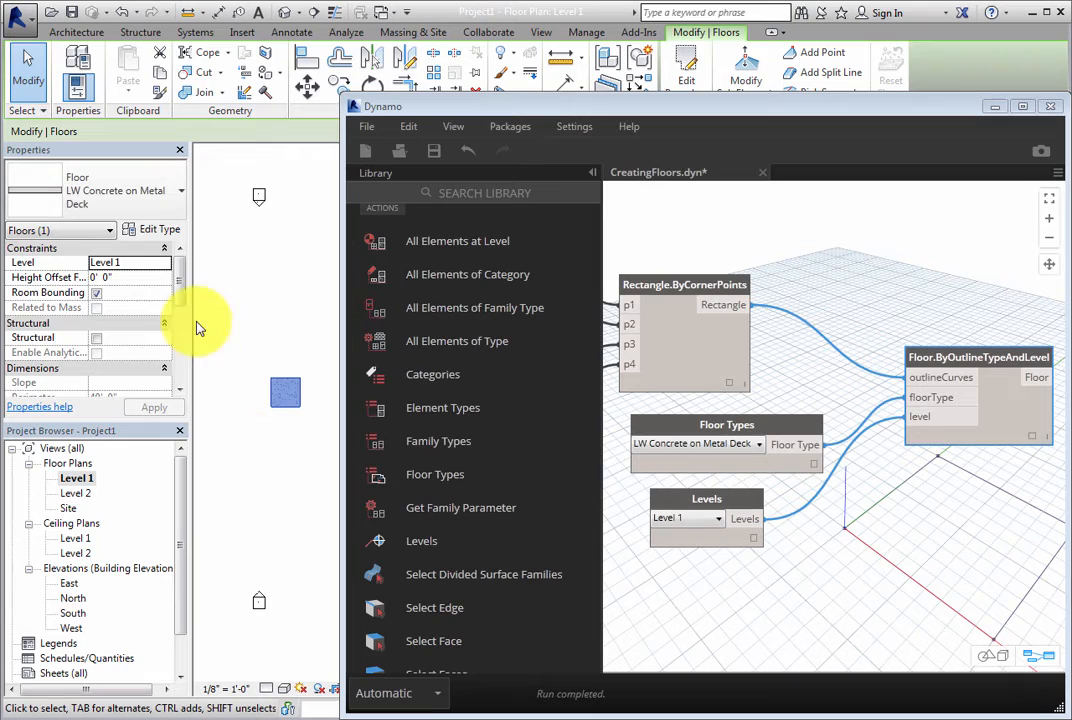
pyautogui.scroll(-3)
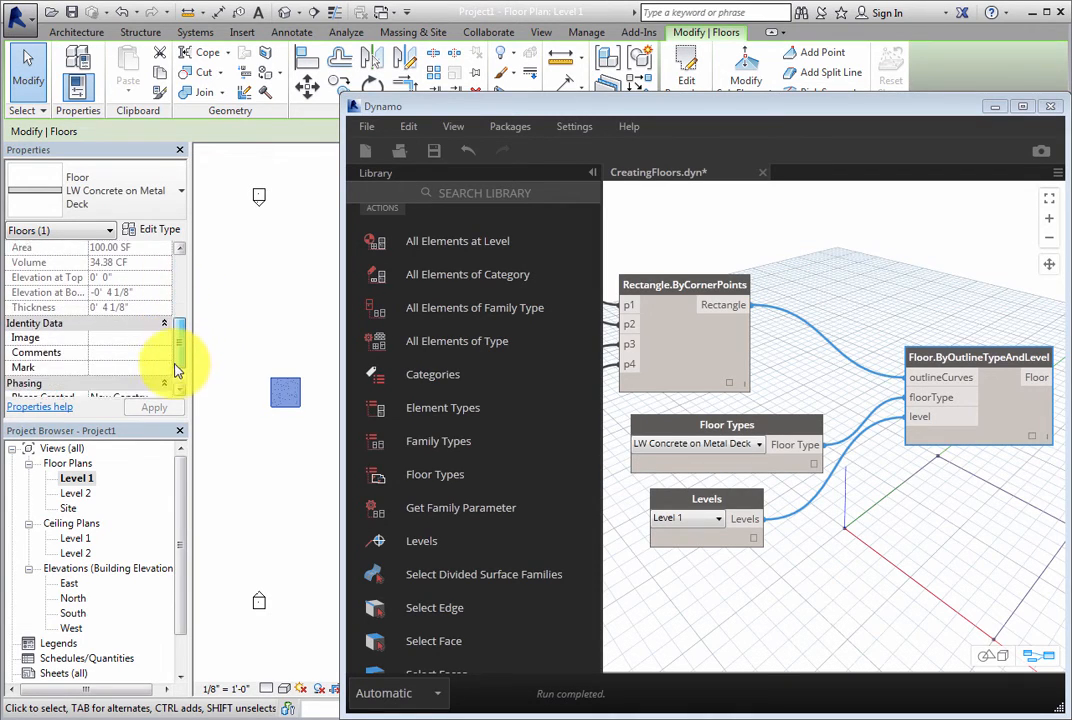